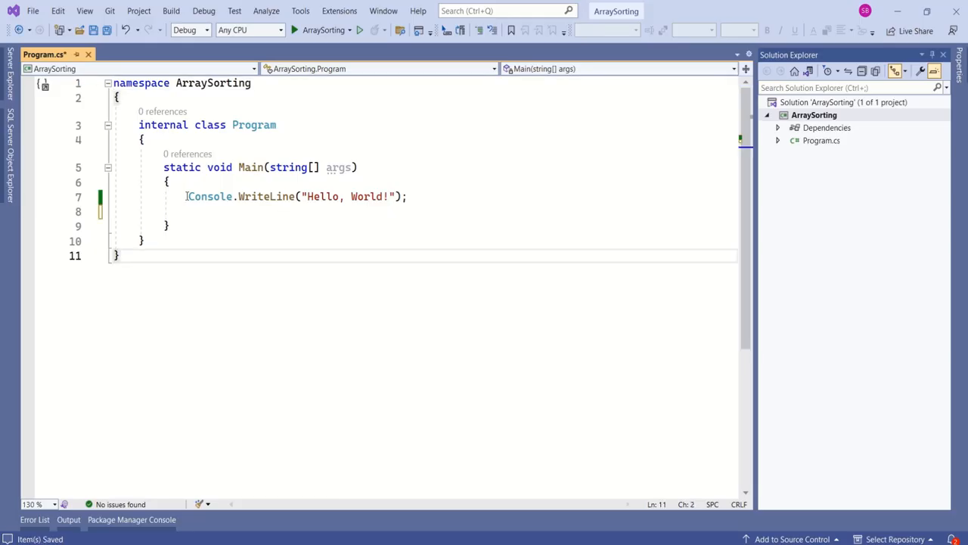
- Select the default Console.WriteLine("Hello, World!"); statement in Main for replacement
triple_click(295, 197)
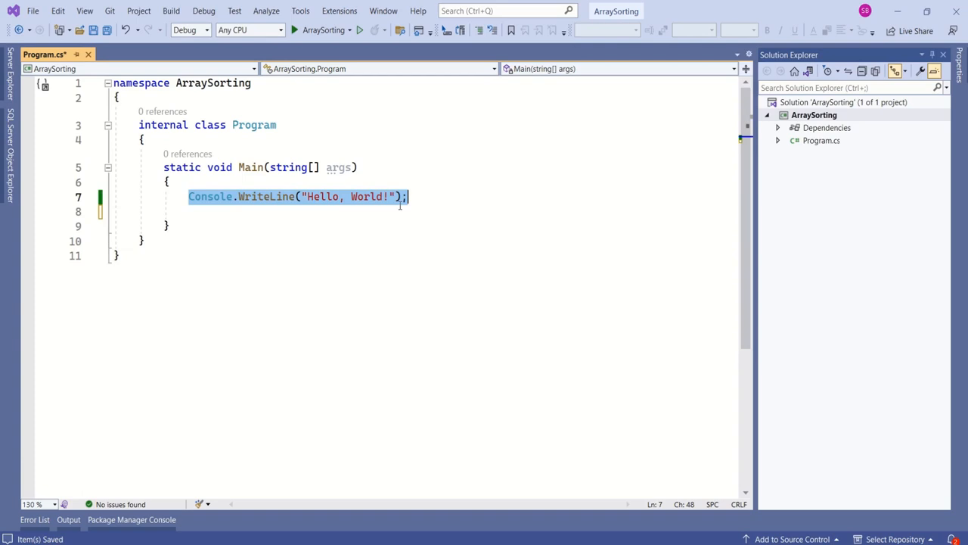
- Declare int[] intArray = { 7, 8, 1, 3, 2 }; with print loops around Array.Sort(intArray)
type("int[] intArray = { 7, 8, 1, 3, 2 };")
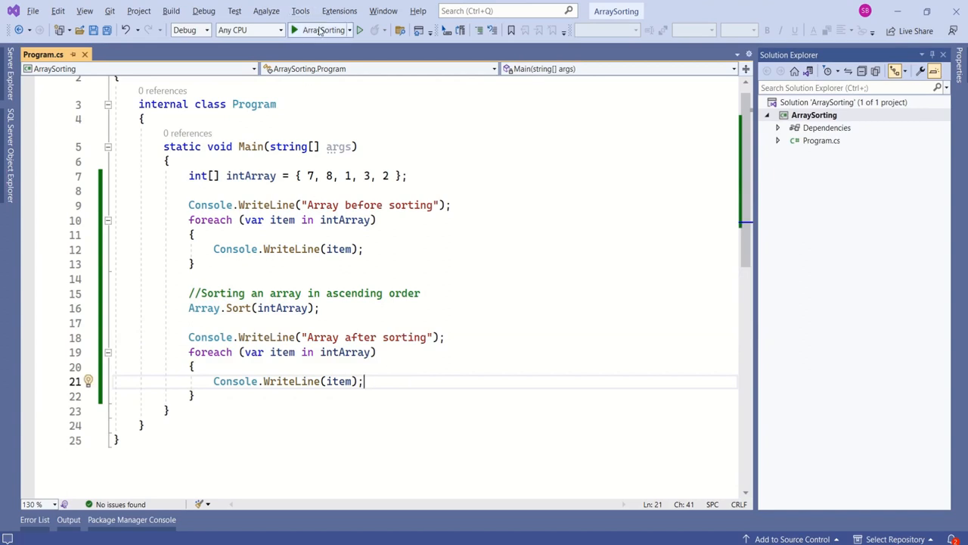
mouse_move(324, 30)
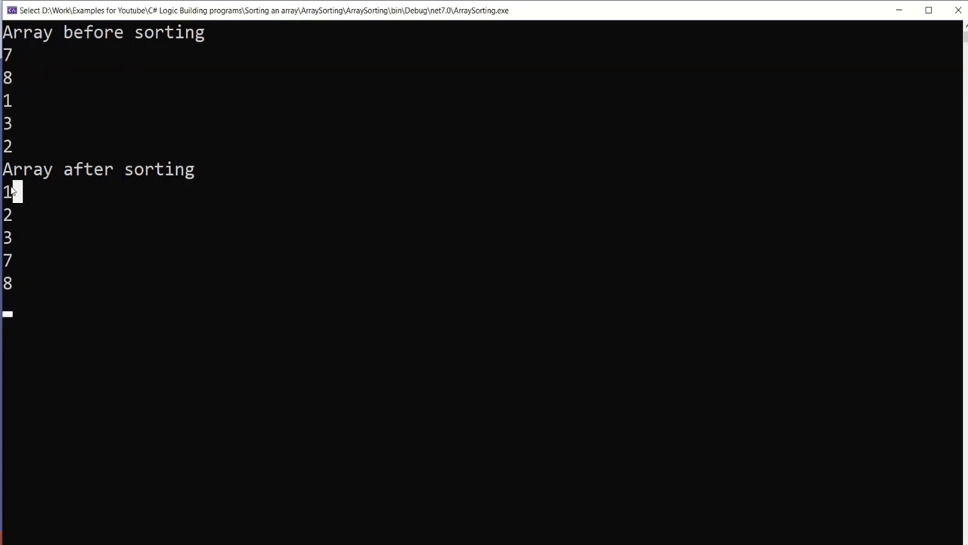
- Highlight the console output showing 7 8 1 3 2 before and 1 2 3 7 8 after sorting
left_click_drag(13, 191, 43, 290)
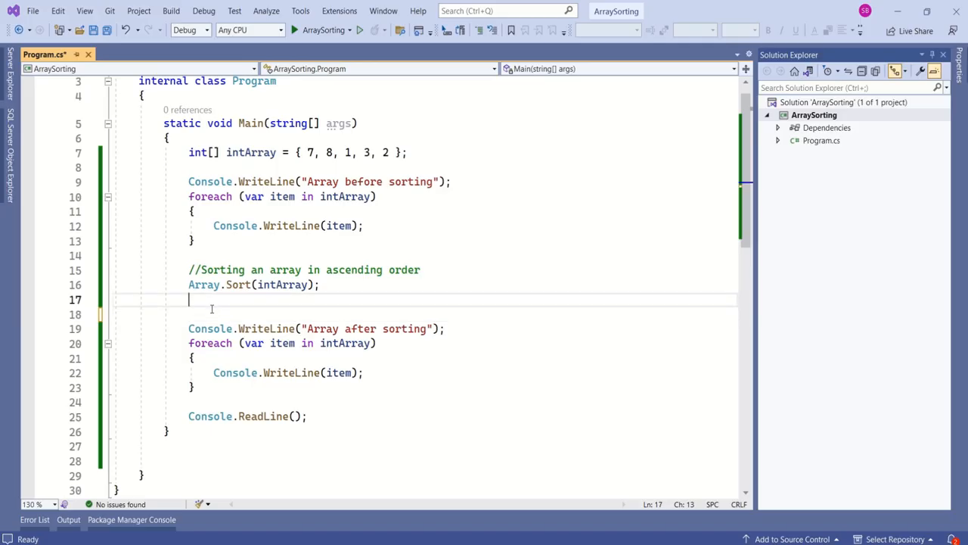
- Add Array.Reverse(intArray) after Array.Sort so the numbers print in descending order
type("Array.Sort(intArray);")
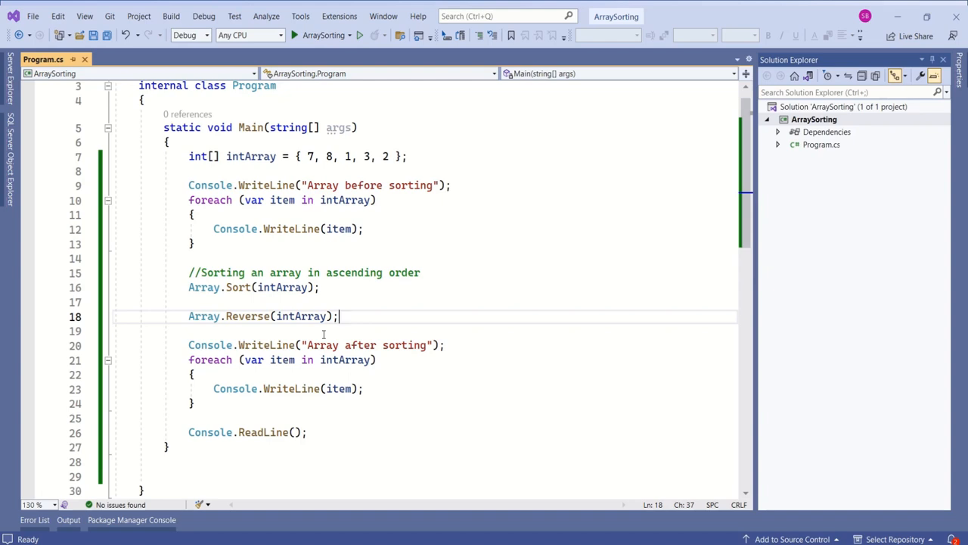
mouse_move(250, 156)
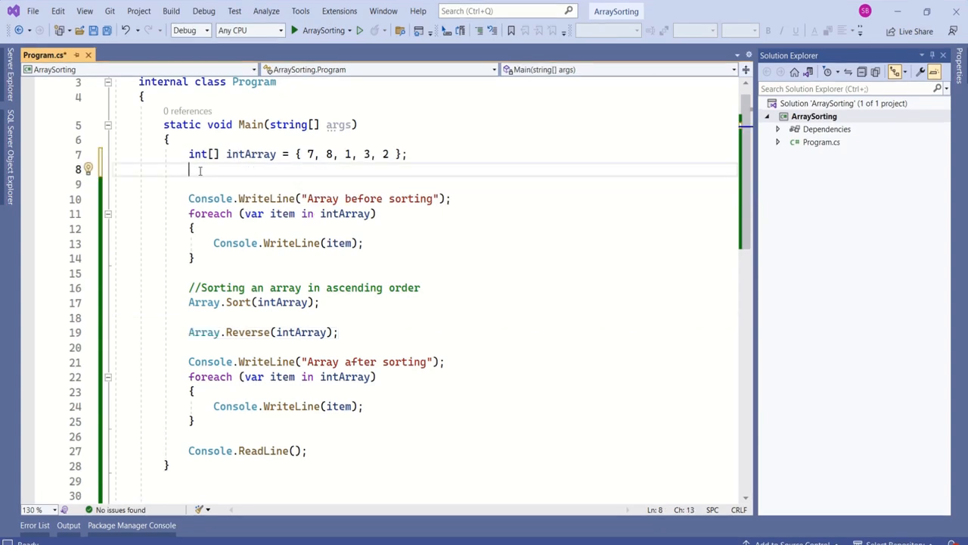
- Declare string[] stringArray = { "Orange", "Apple", "Mangao", "Watemelon" } and sort it instead
type("string[] stringArray = { \"Orange\", \"Apple\", \"Mangao\", \"Watemelon\" };")
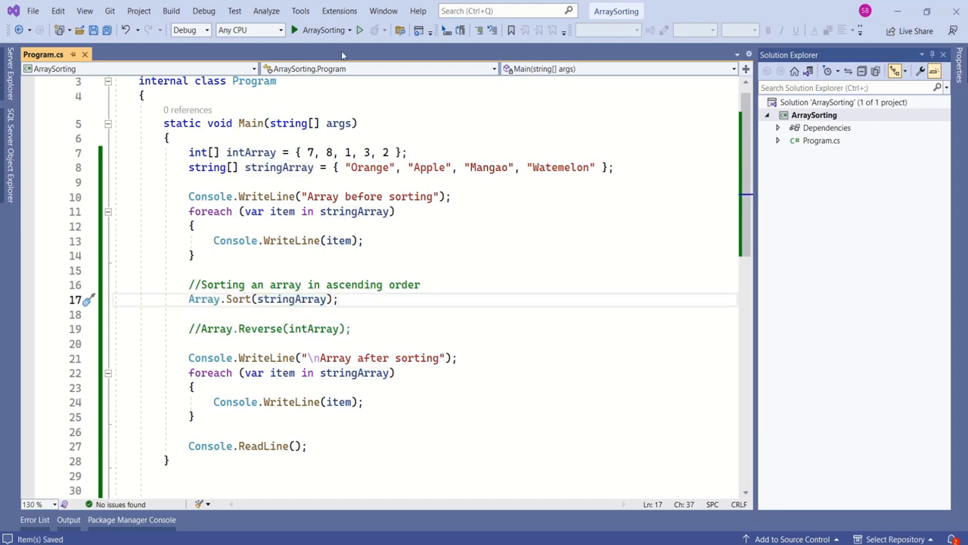
- Uncomment Array.Reverse and change its argument from intArray to stringArray
left_click(293, 30)
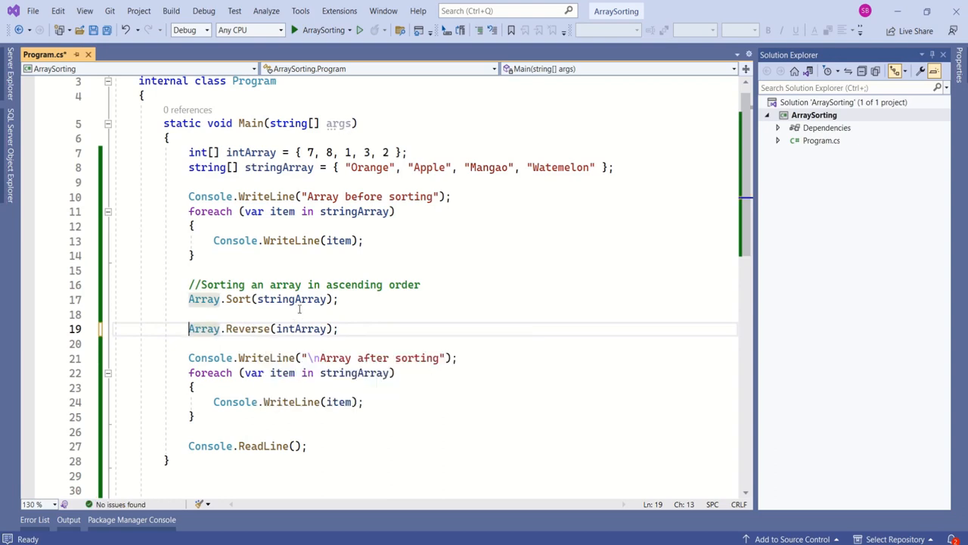
double_click(301, 328)
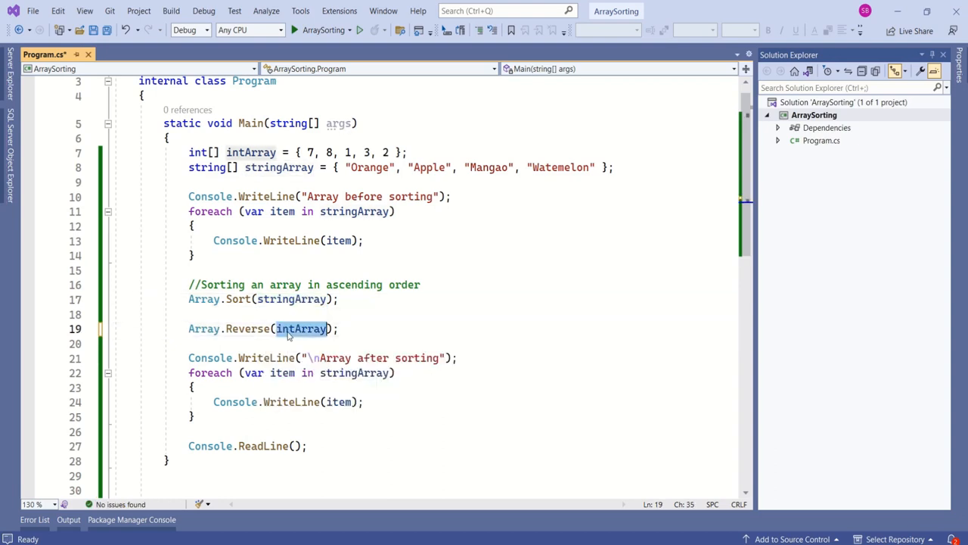
type("stringArray")
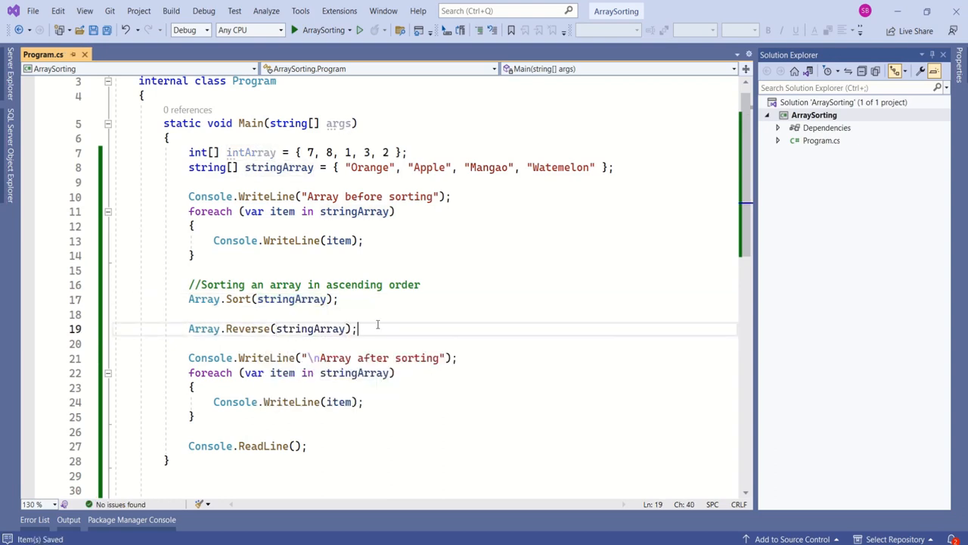